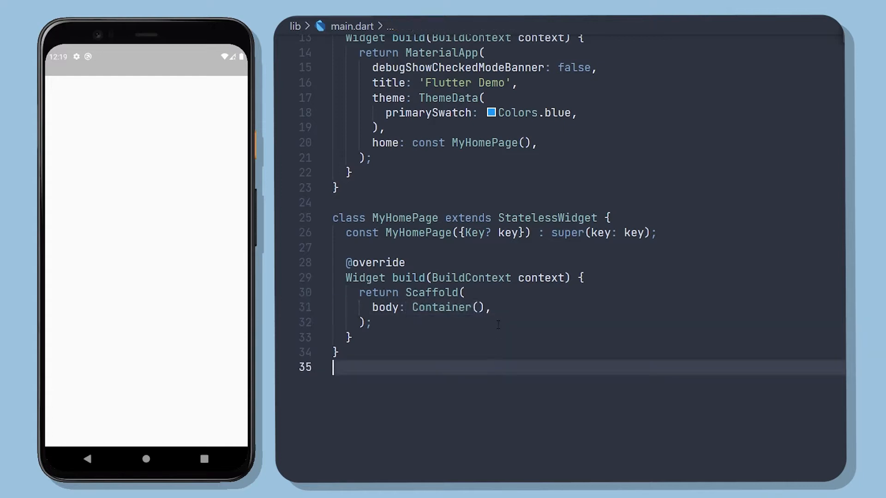
Step: Give the body Container a fern AssetImage background with BoxFit.cover and centre alignment
{"action": "left_click", "coordinate": [493, 307]}
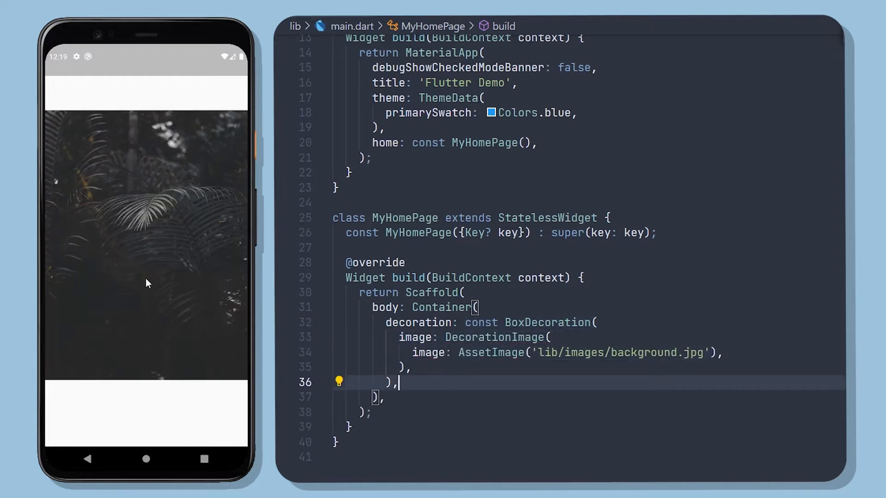
{"action": "mouse_move", "coordinate": [163, 371]}
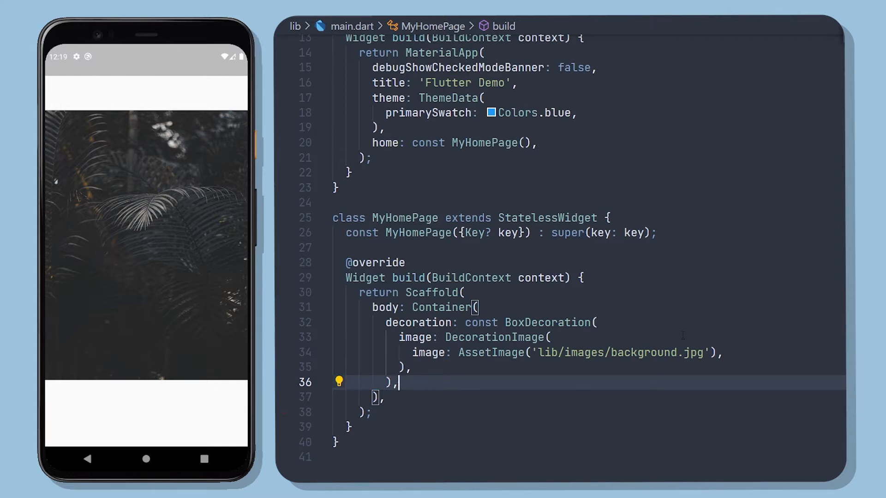
{"action": "type", "text": "fit: BoxFit,"}
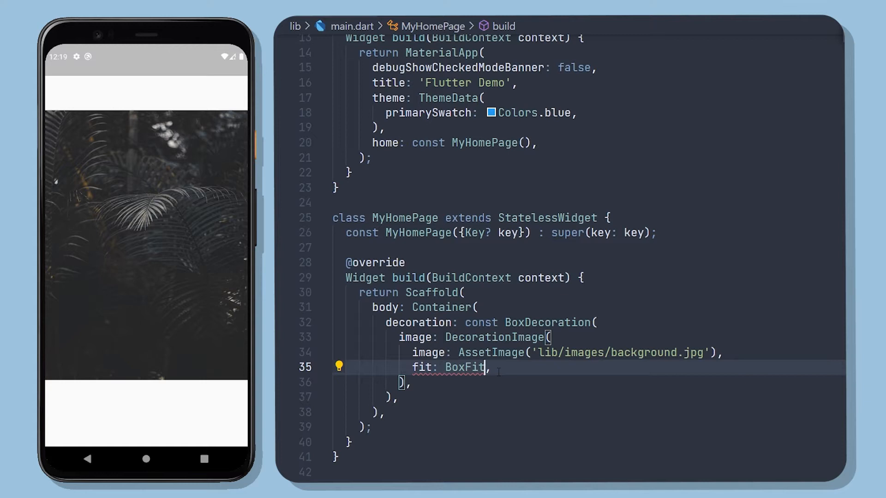
{"action": "type", "text": ".cover"}
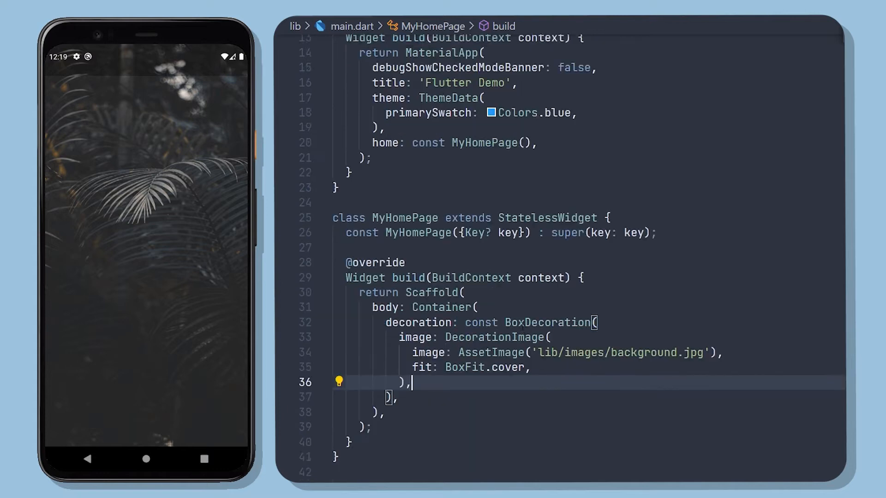
{"action": "type", "text": "alignment: Alignment,"}
{"action": "type", "text": "child: const FrostedGlassBox(),"}
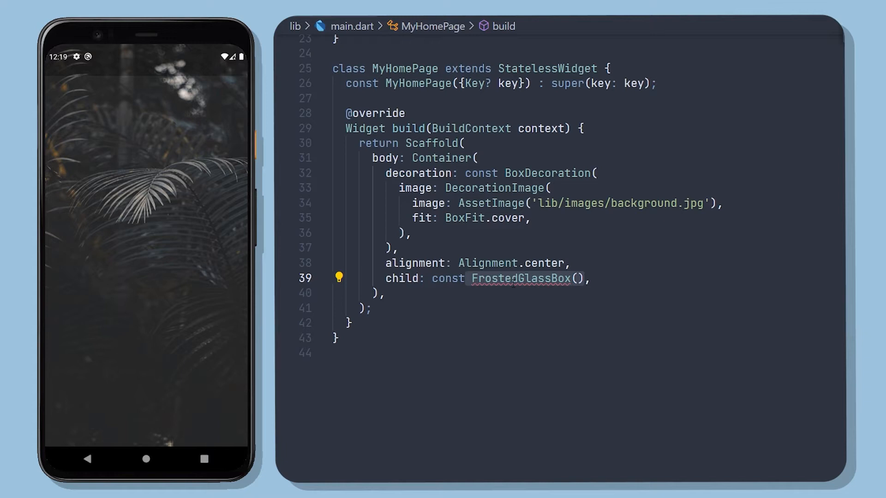
Step: Add a new file named frostedglass.dart to the lib folder
{"action": "right_click", "coordinate": [348, 209]}
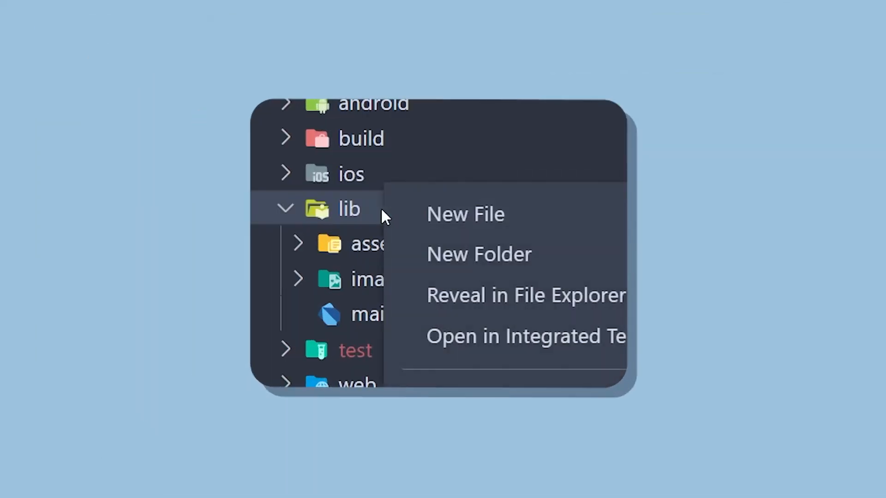
{"action": "left_click", "coordinate": [465, 213]}
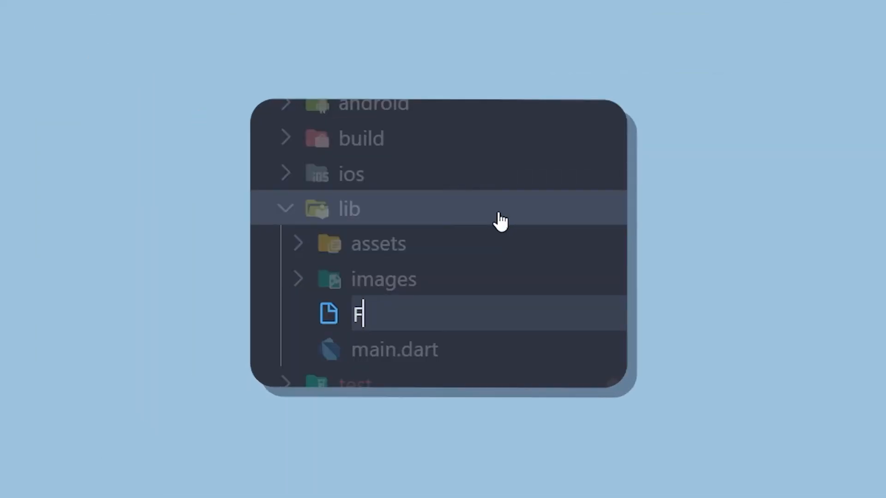
{"action": "type", "text": "rostedglass.dar"}
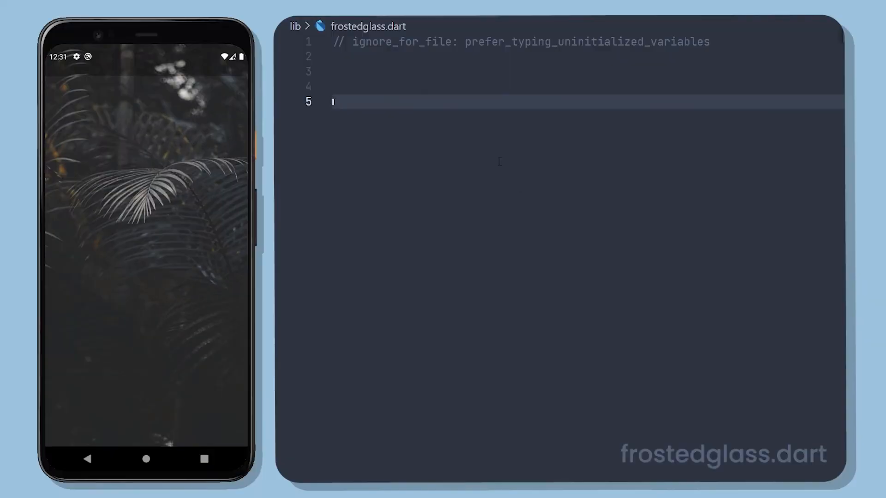
Step: Import material.dart and give FrostedGlassBox required theWidth, theHeight and theChild fields
{"action": "type", "text": "import 'package:flutter/material.dart';"}
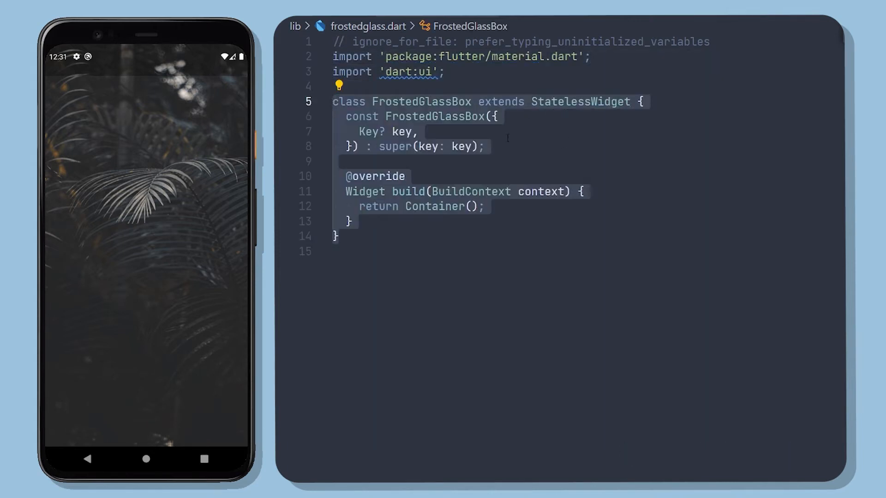
{"action": "left_click", "coordinate": [484, 146]}
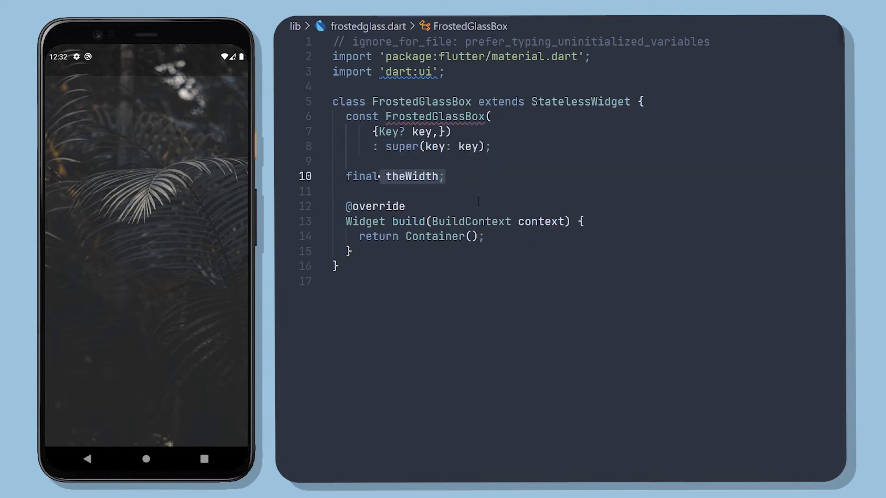
{"action": "type", "text": "final theHeight;"}
{"action": "type", "text": "final theChild;"}
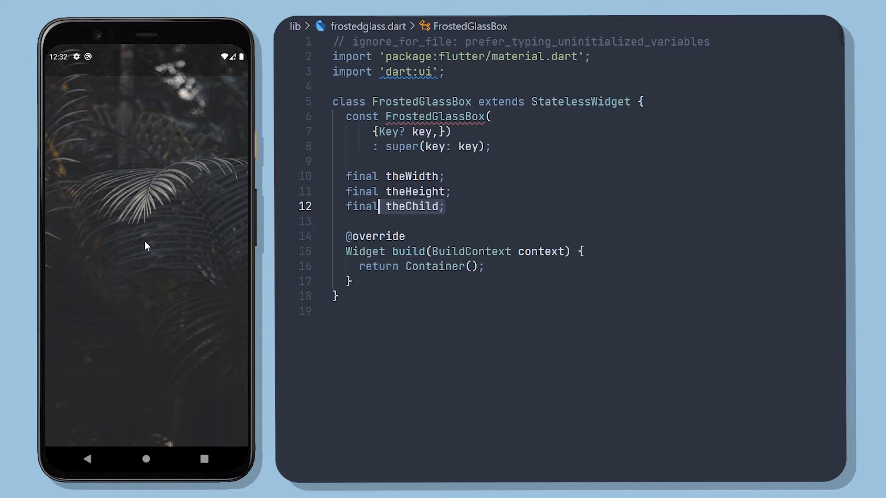
{"action": "type", "text": "required"}
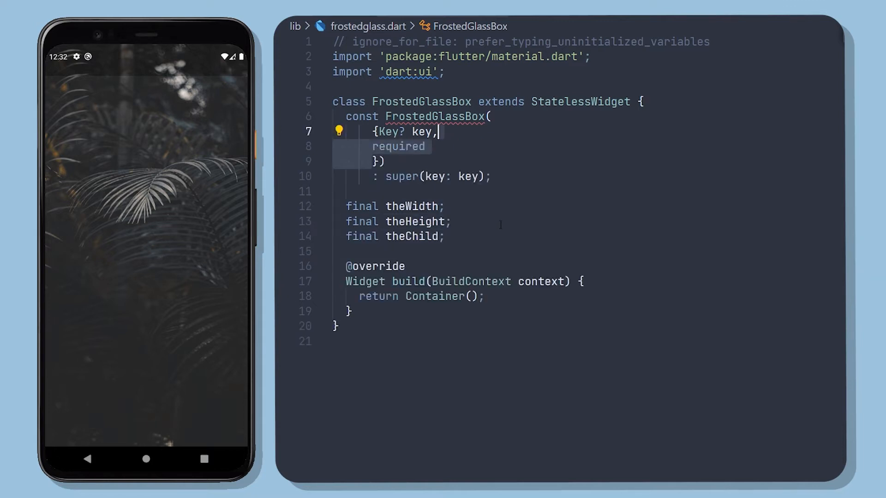
{"action": "type", "text": "this.theWidth,"}
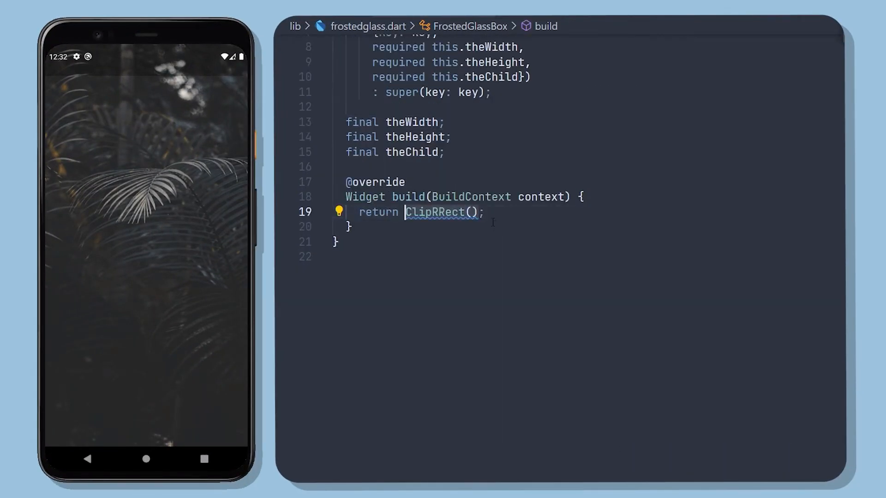
Step: Round ClipRRect corners to radius 30 around a white theWidth-by-theHeight Container holding a Stack
{"action": "type", "text": "borderRadius:,"}
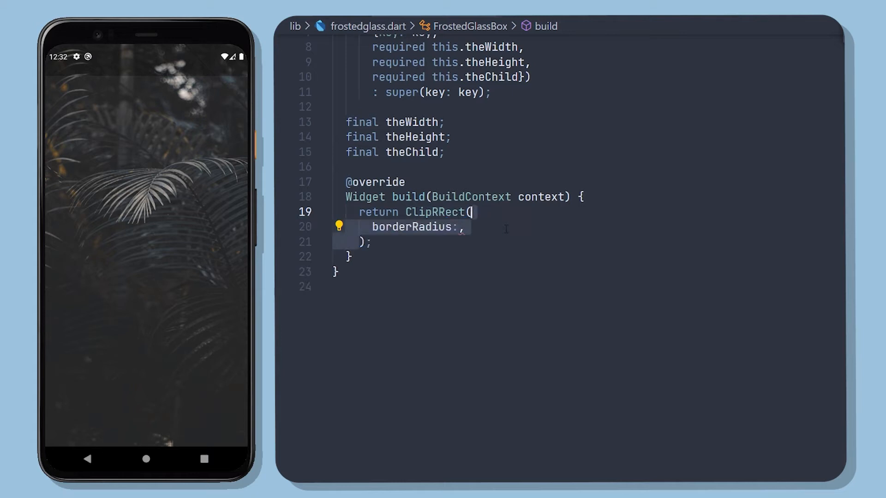
{"action": "type", "text": "BorderRadius.circular(30)"}
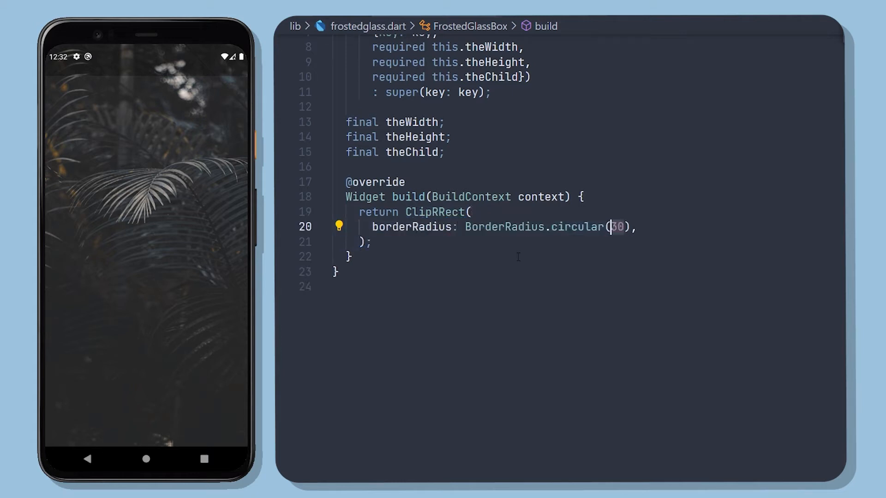
{"action": "type", "text": "child: Container("}
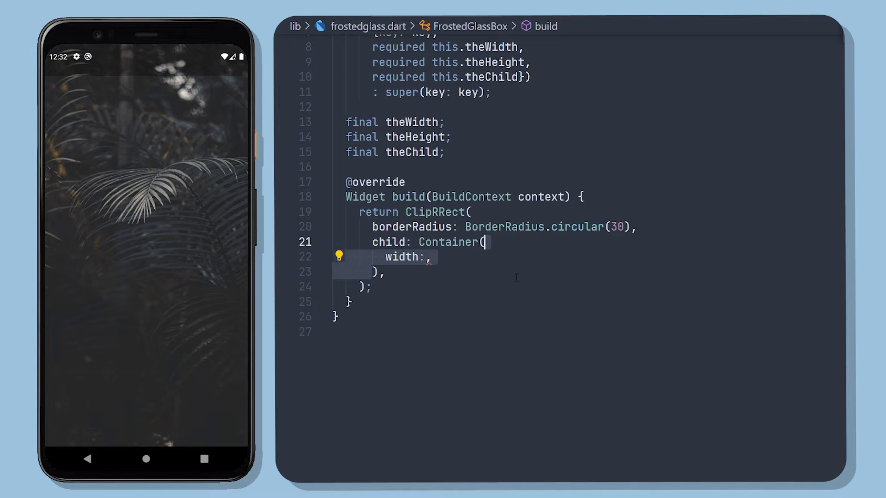
{"action": "type", "text": "theWidth"}
{"action": "type", "text": "height: theHeight,"}
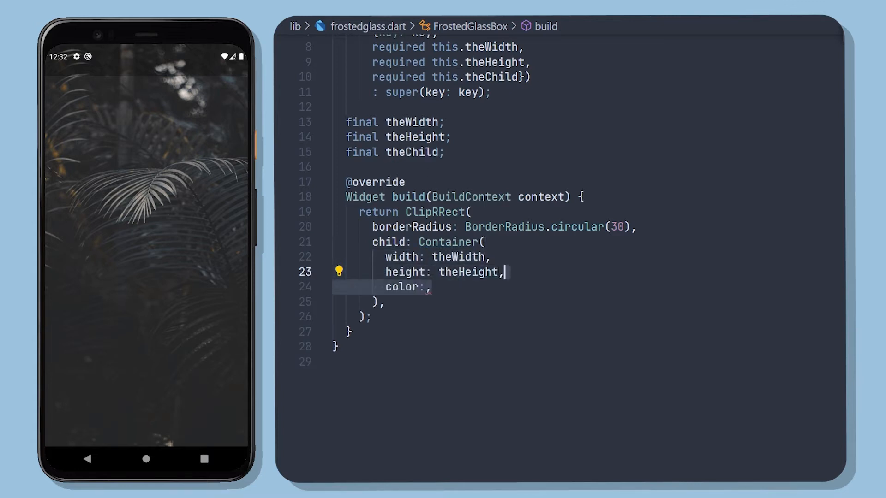
{"action": "type", "text": "Colors.white"}
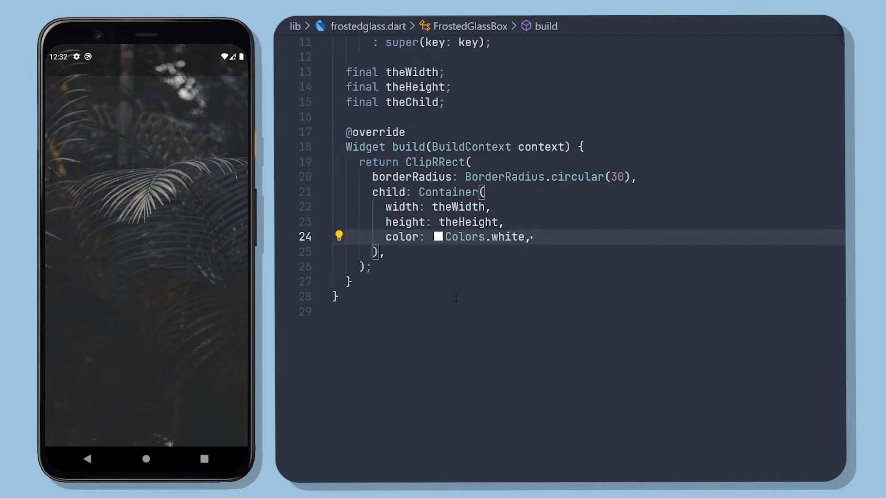
{"action": "type", "text": "child: Stack(),"}
{"action": "type", "text": "children: [],"}
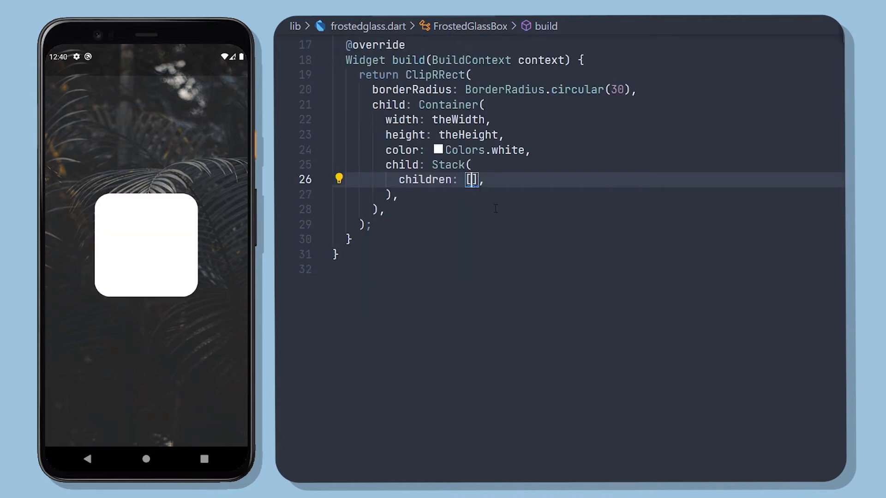
Step: Add blur and gradient comments, then set ImageFilter.blur with sigmaX and sigmaY 4.0
{"action": "type", "text": "//blur effect"}
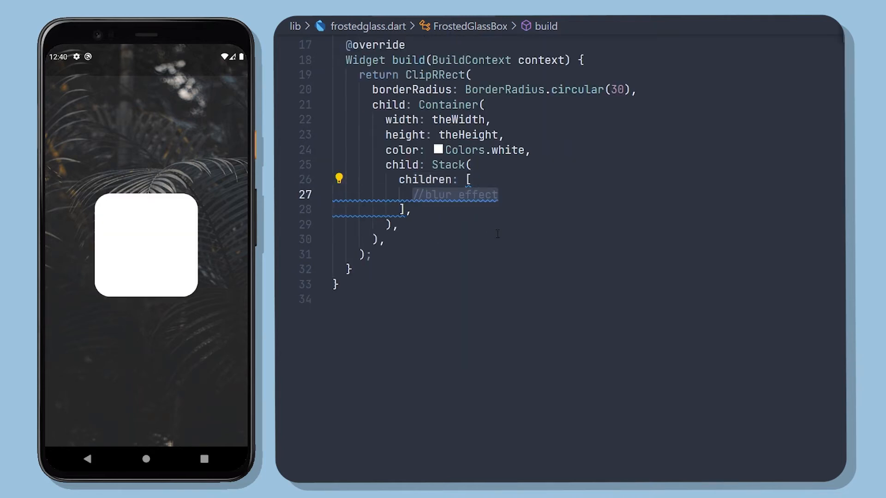
{"action": "type", "text": "//gradient effect"}
{"action": "type", "text": "BackdropFilter(),"}
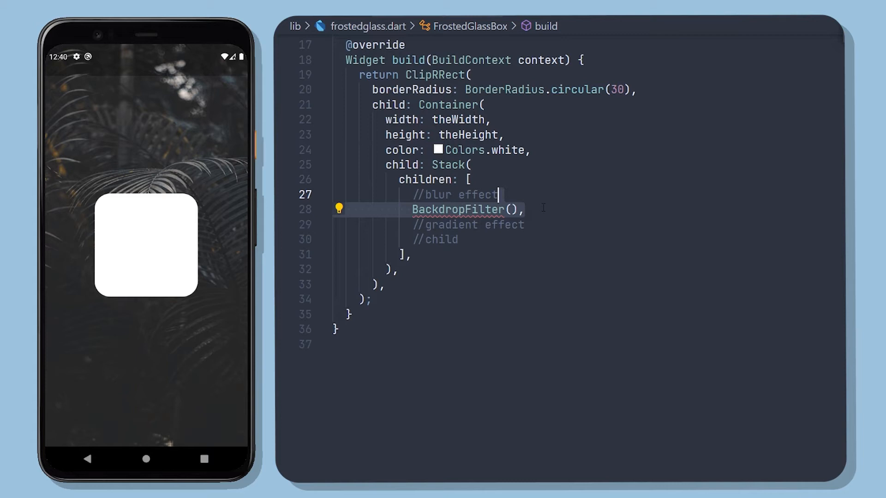
{"action": "type", "text": "filter: ImageFilter.blur(),"}
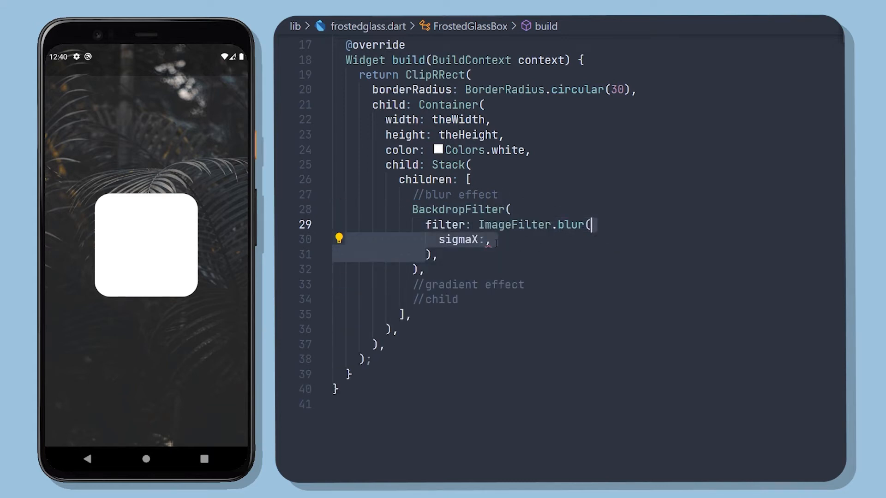
{"action": "type", "text": "4.0"}
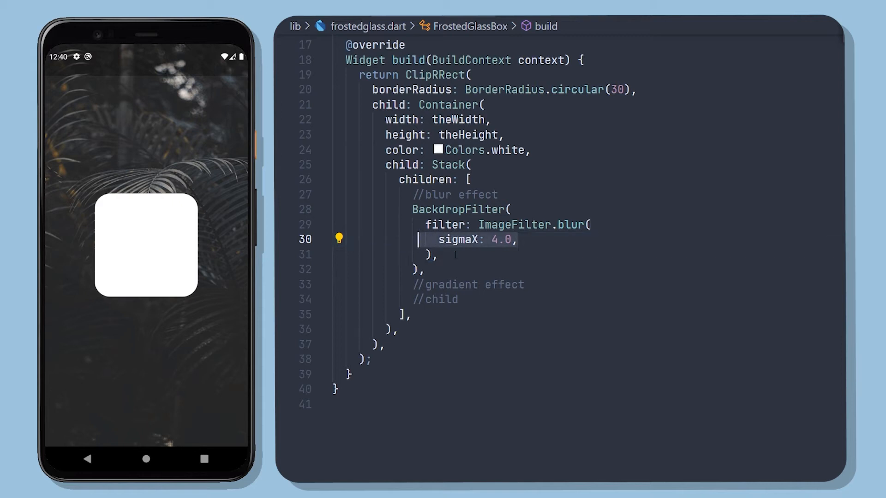
{"action": "type", "text": "sigmaY: 4.0,"}
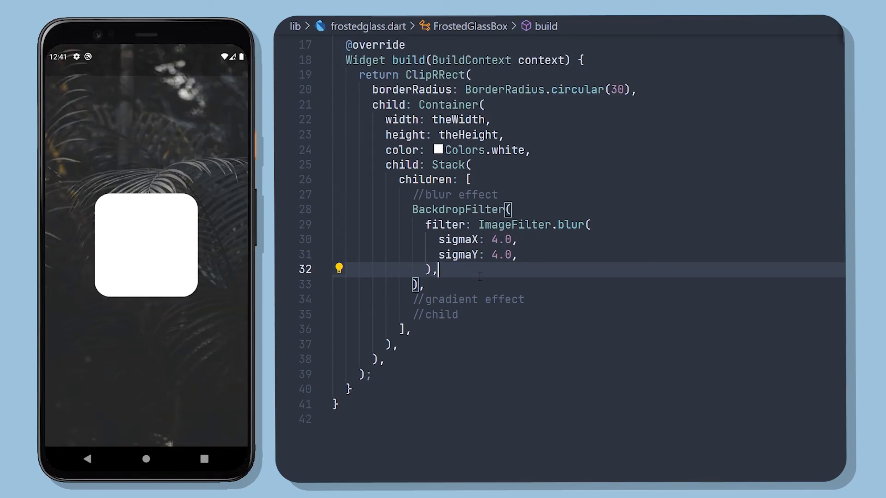
Step: Add an empty Container child to the blur filter and a BoxDecoration with circular corners
{"action": "type", "text": "child: Container(),"}
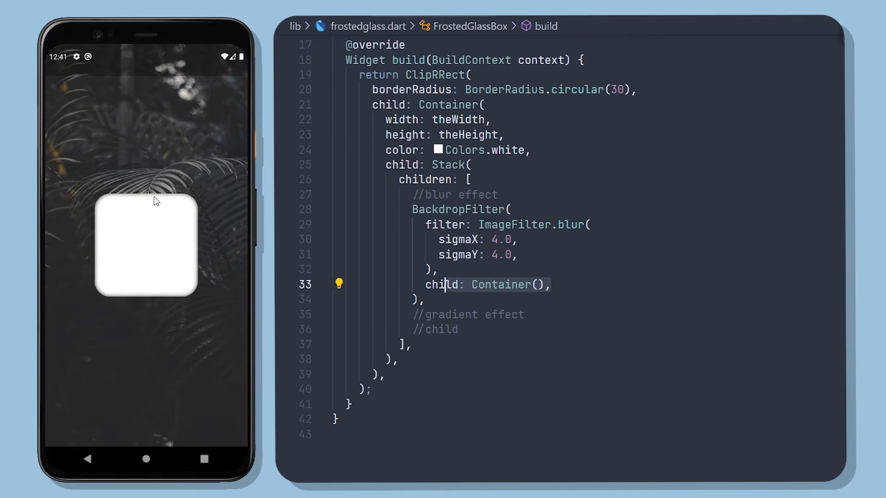
{"action": "mouse_move", "coordinate": [196, 234]}
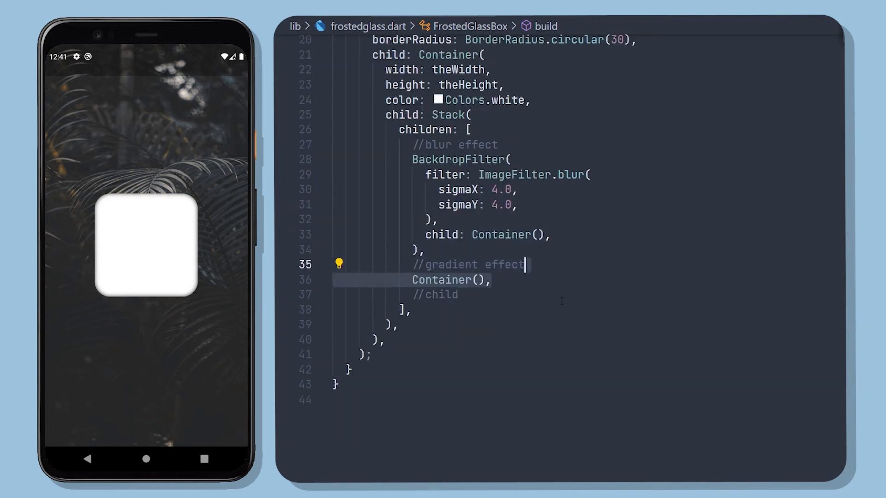
{"action": "type", "text": "decoration: BoxDecoration(),"}
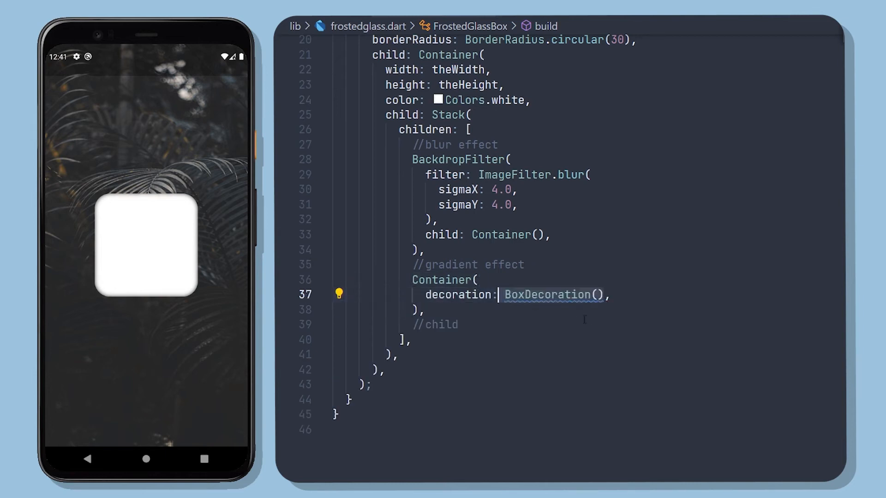
{"action": "type", "text": "borderRadius: BorderRadius,"}
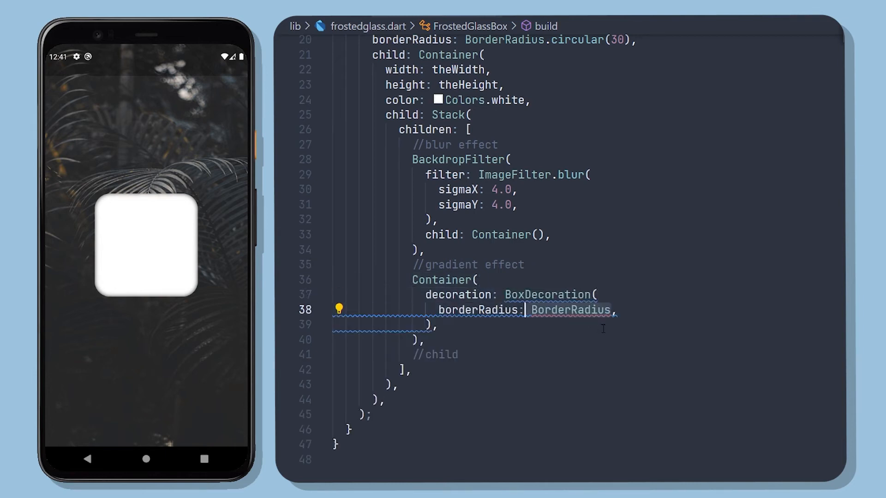
{"action": "type", "text": ".circular()"}
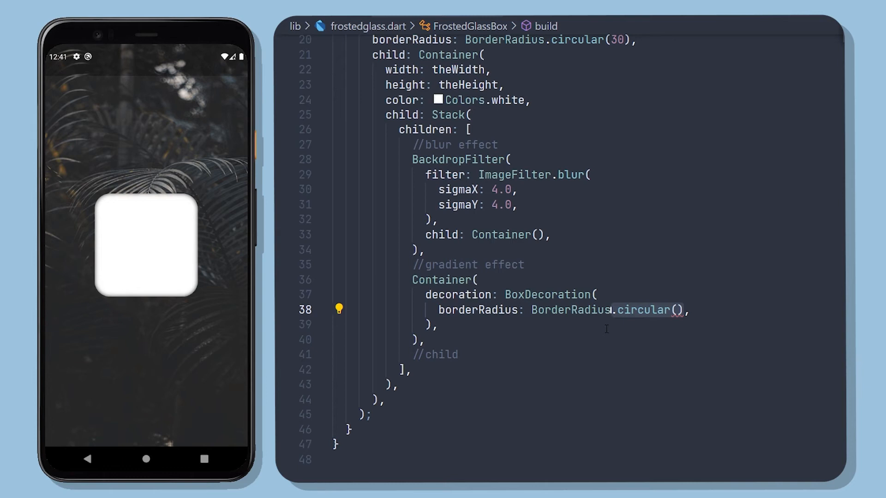
Step: Give the decoration a white Border.all at 0.13 opacity
{"action": "type", "text": "border: Border,"}
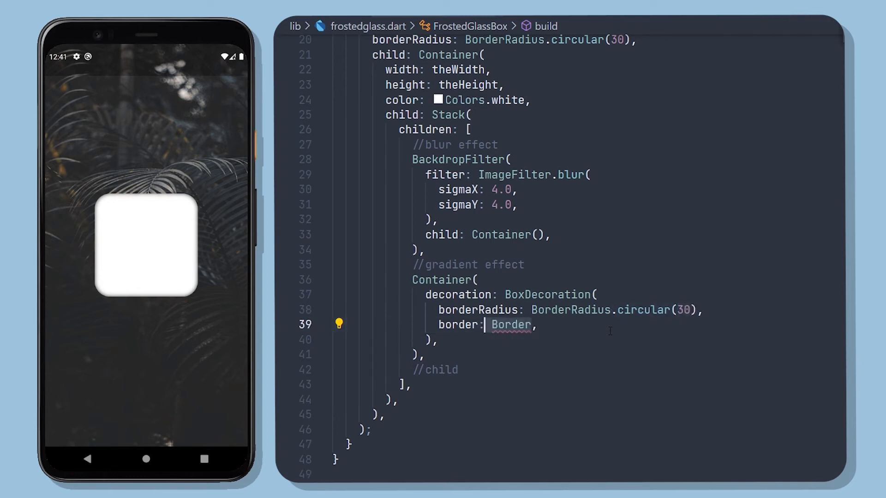
{"action": "type", "text": ".all(color: Colors"}
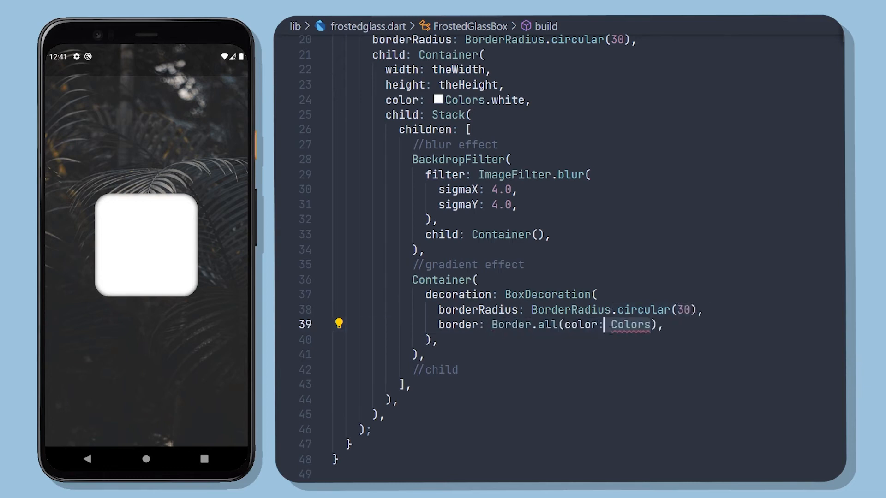
{"action": "type", "text": ".white"}
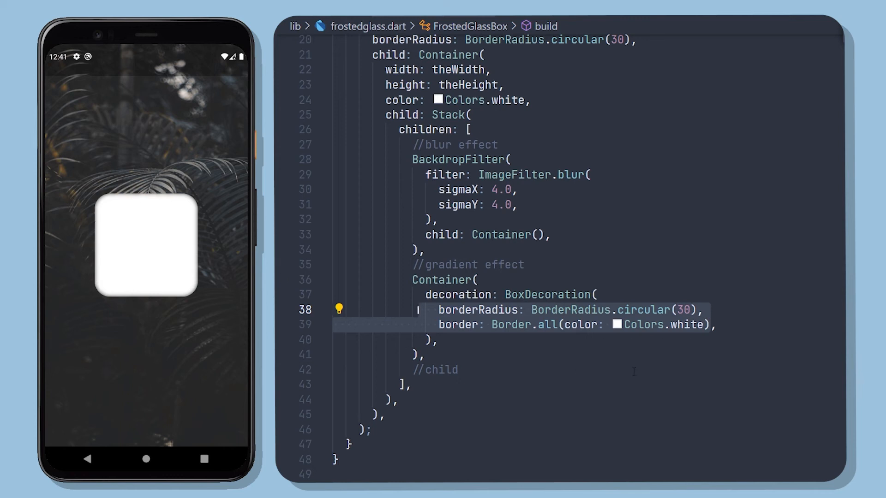
{"action": "type", "text": ".withOpacity(0.13)"}
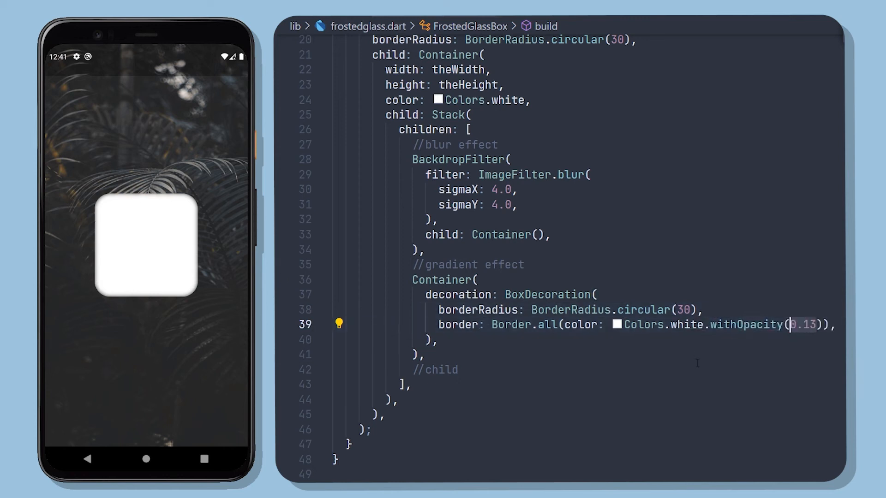
{"action": "scroll", "scroll_direction": "down", "scroll_amount": 3}
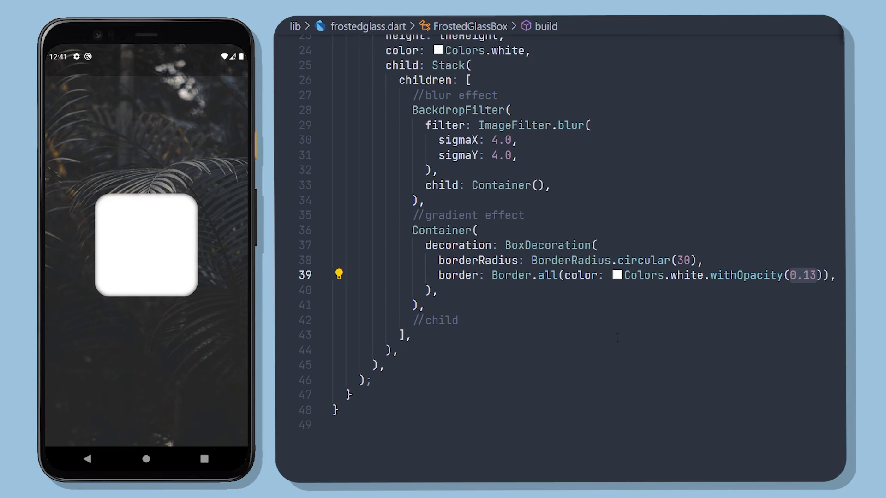
Step: Add a white topLeft-to-bottomRight LinearGradient (0.15 to 0.05 opacity) and make the Container transparent
{"action": "type", "text": "gradient: LinearGradient(),"}
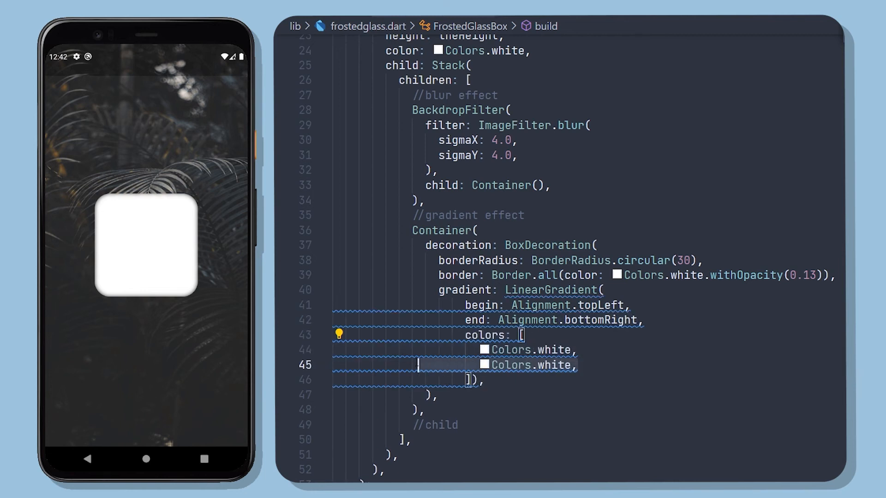
{"action": "type", "text": ".withOpacity(0.15)"}
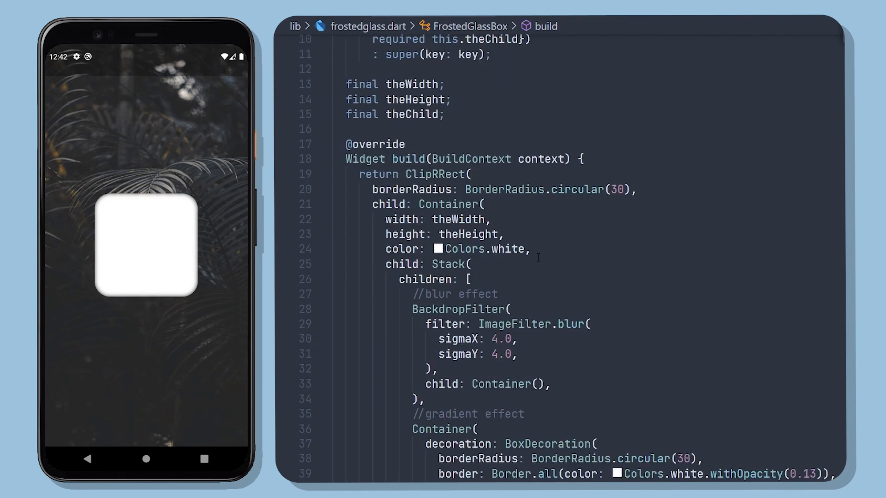
{"action": "type", "text": "transparent"}
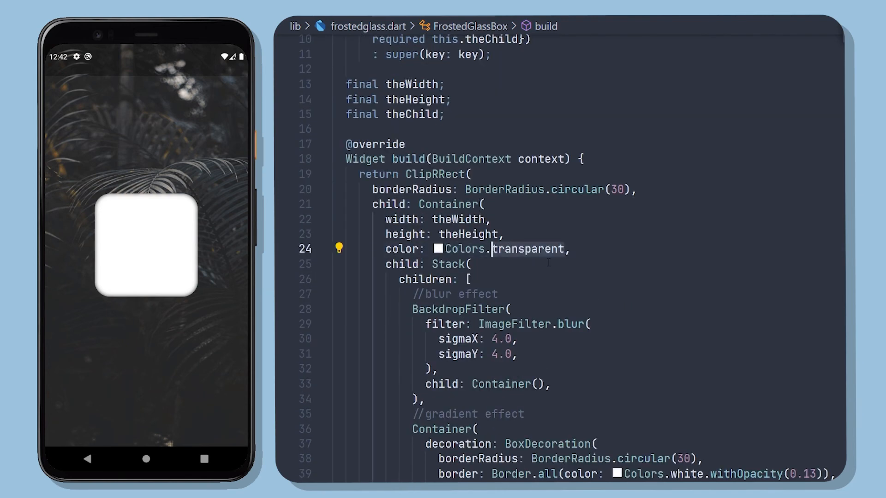
{"action": "scroll", "scroll_direction": "down", "scroll_amount": 3}
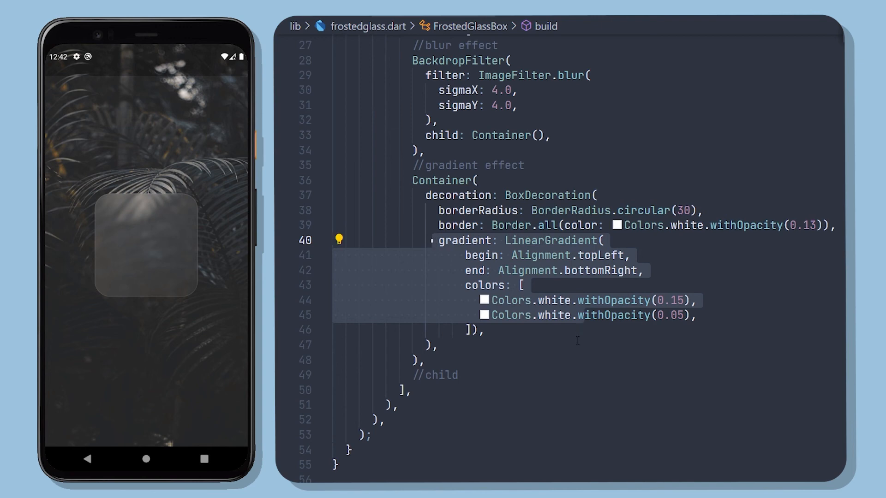
Step: Add Center(child: theChild) under the child comment so 'Hello world' sits on the glass
{"action": "scroll", "scroll_direction": "down", "scroll_amount": 3}
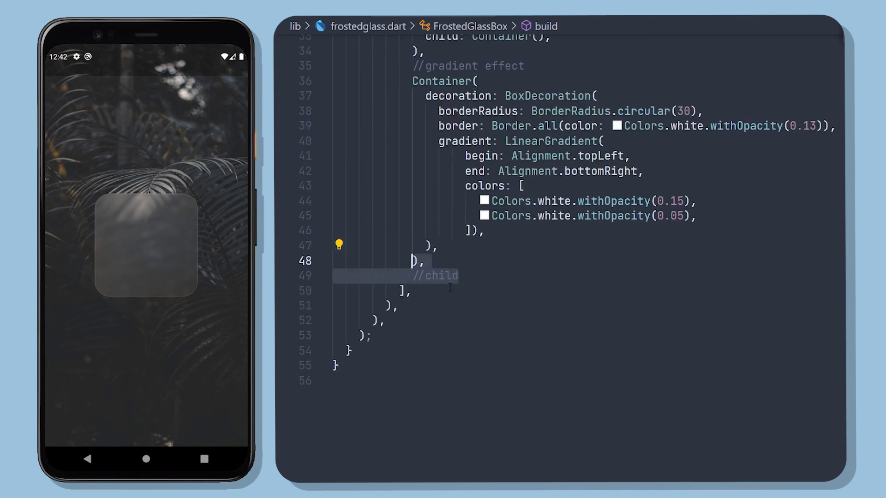
{"action": "type", "text": "Center(),"}
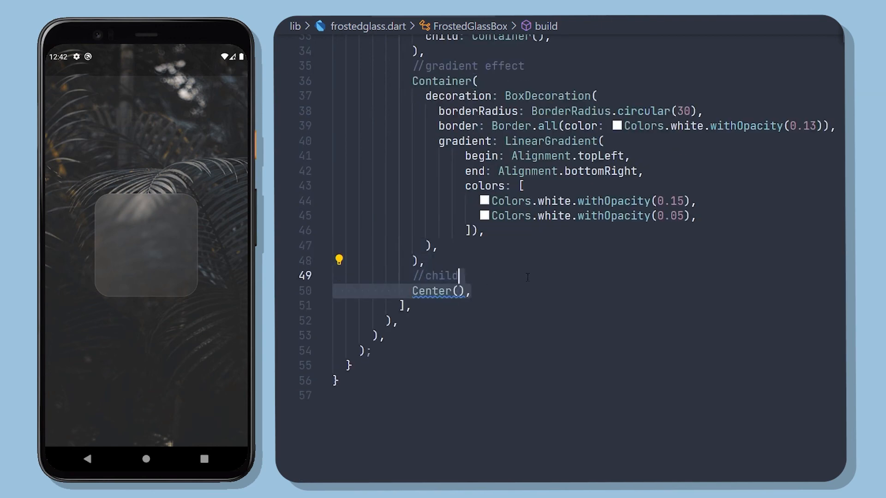
{"action": "type", "text": "child: theChild"}
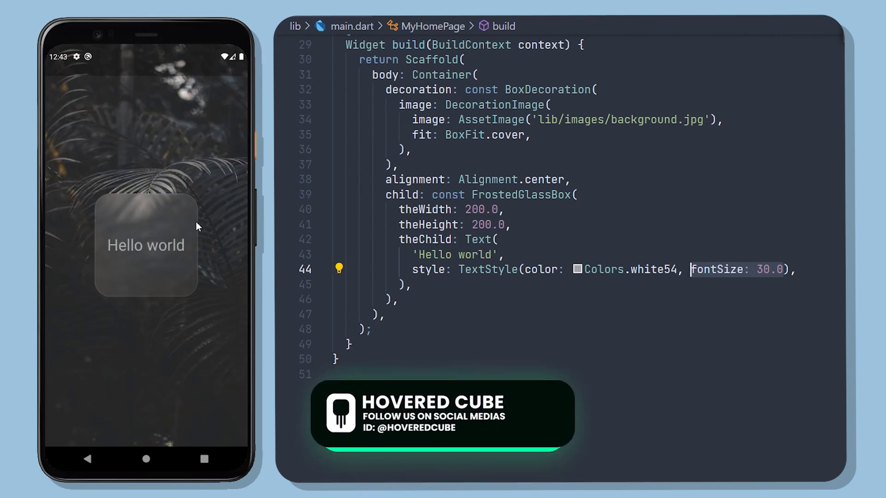
{"action": "scroll", "scroll_direction": "up", "scroll_amount": 3}
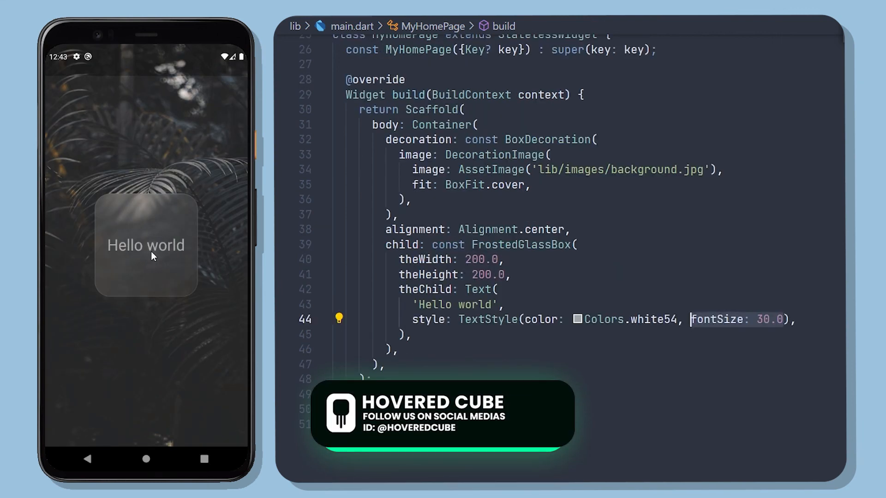